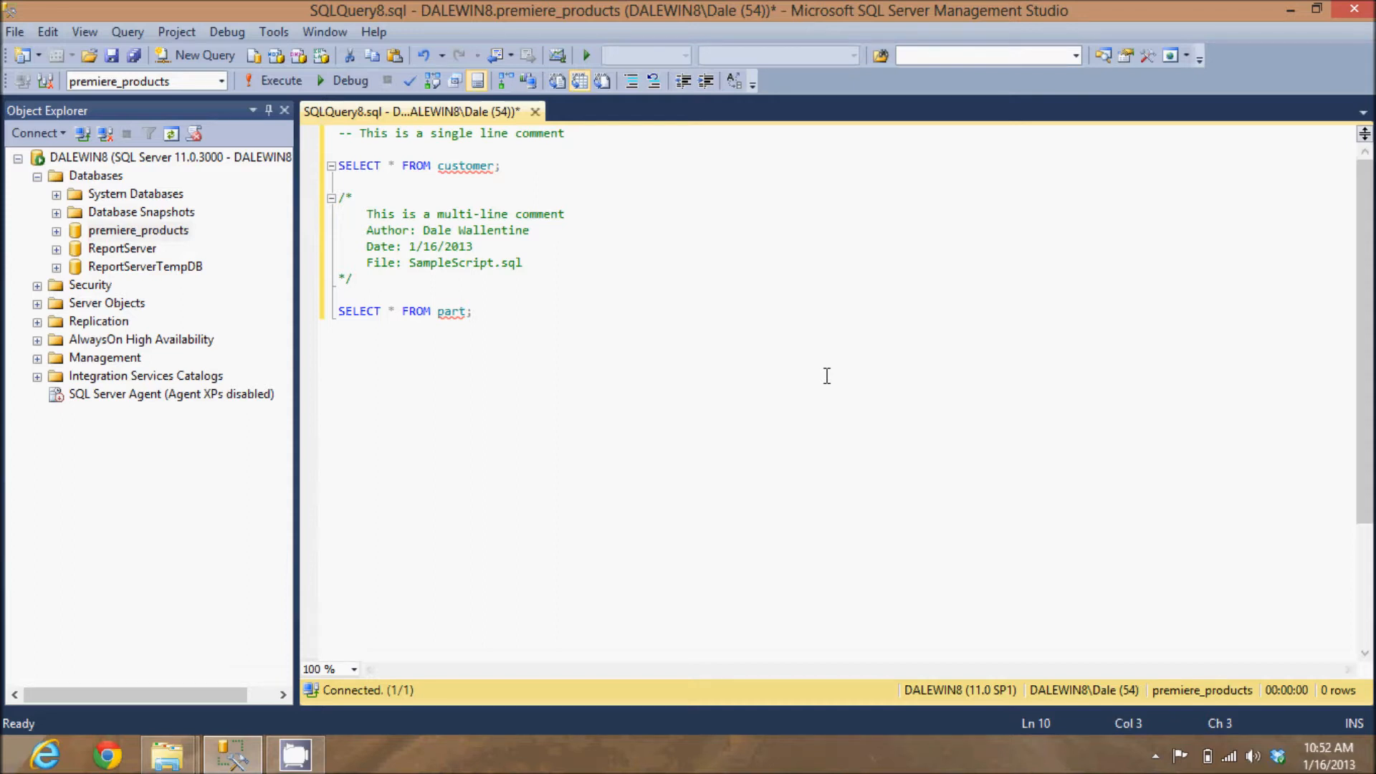
# Step: Highlight the single-line comment and select the whole /* ... */ multi-line comment block
pyautogui.click(355, 278)
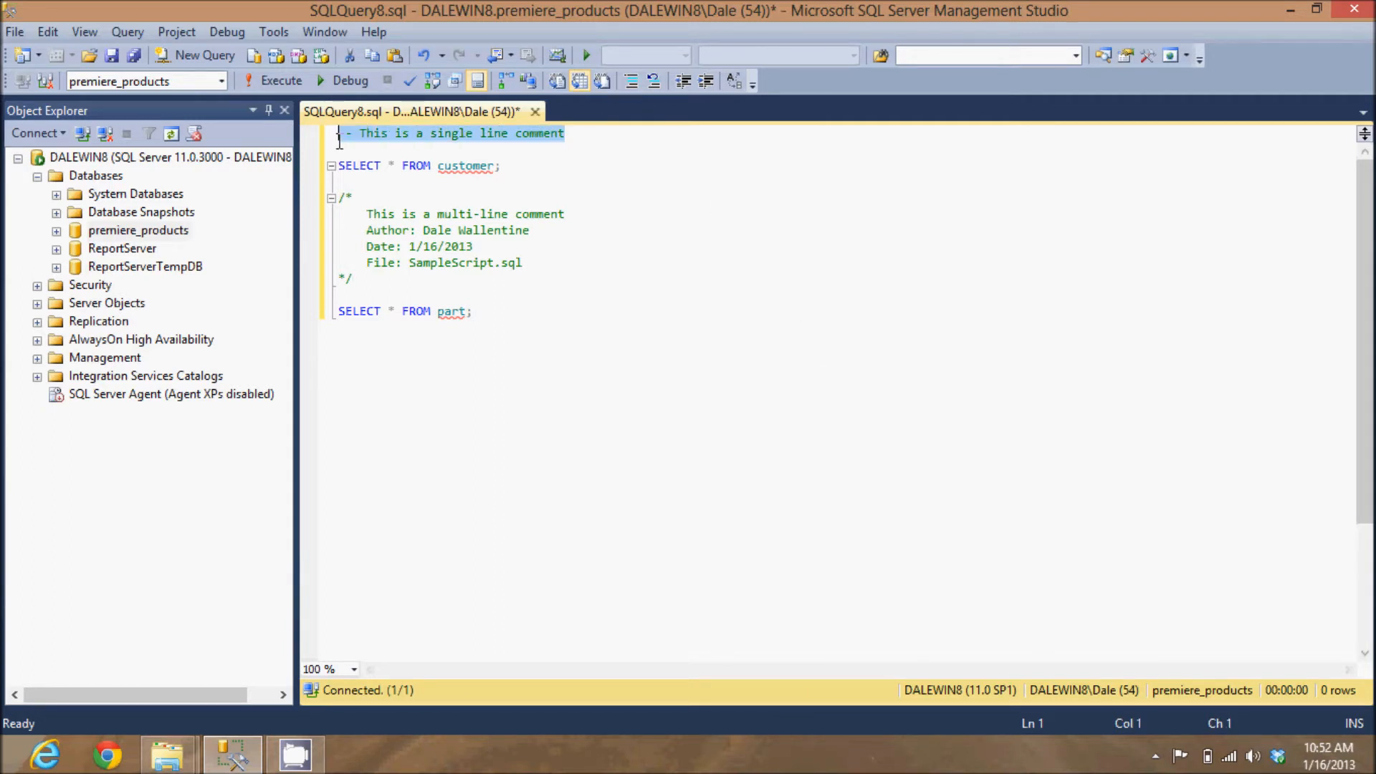
pyautogui.click(351, 132)
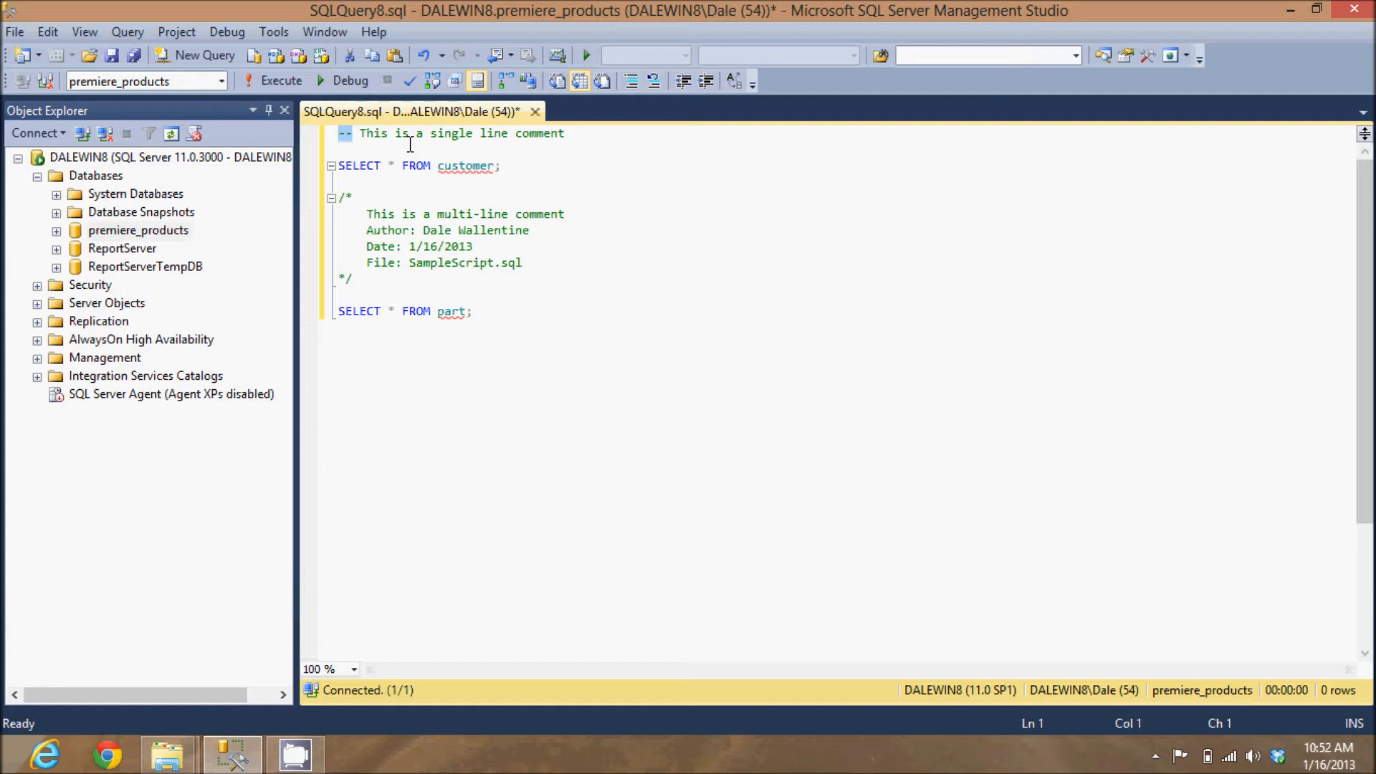
pyautogui.moveTo(546, 149)
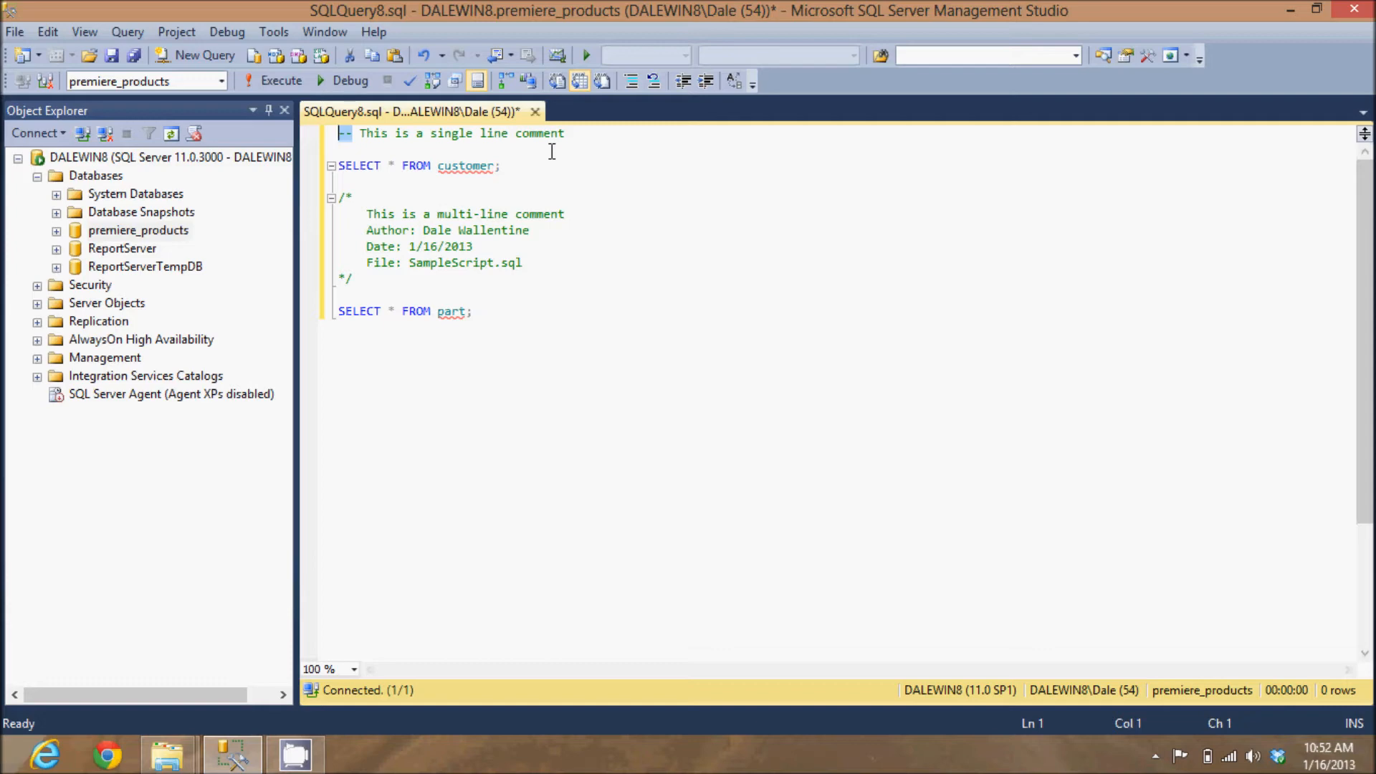
pyautogui.moveTo(586, 137)
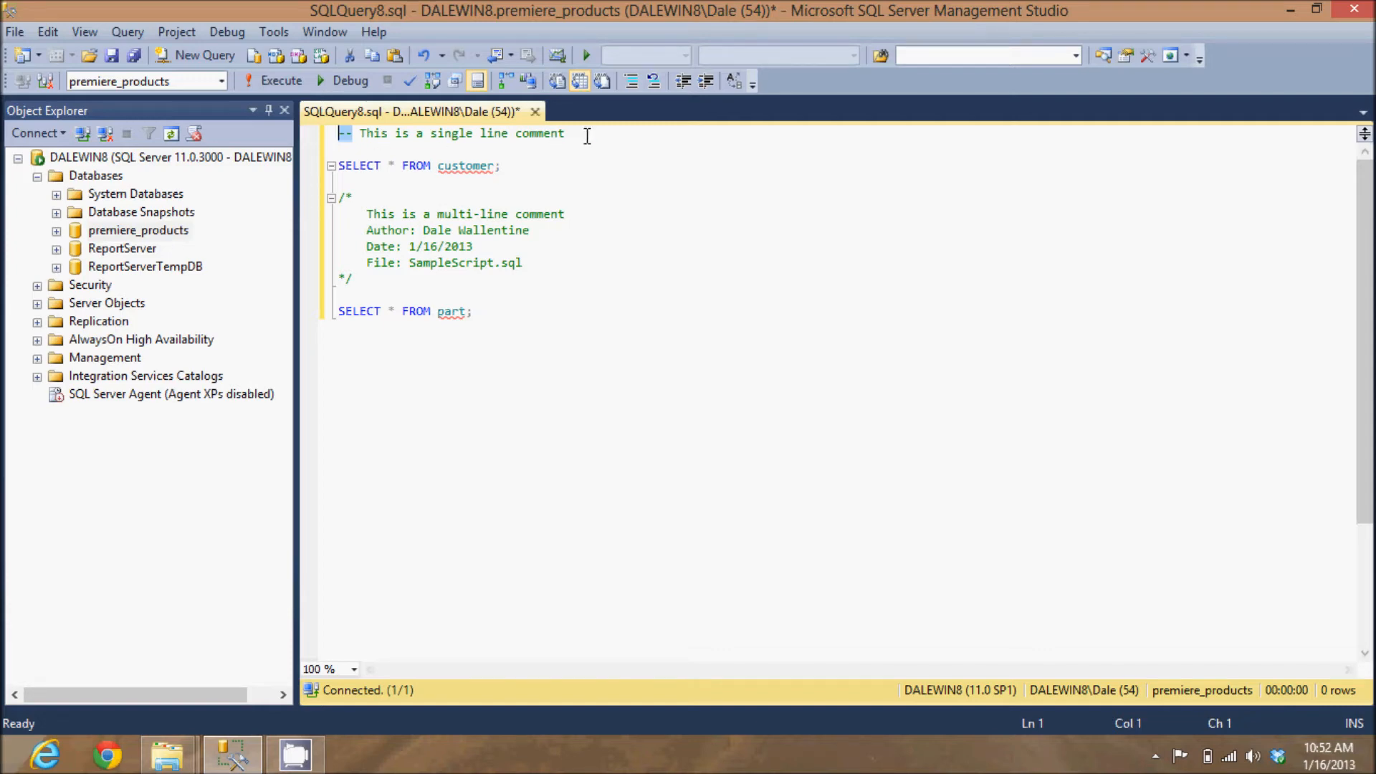
pyautogui.click(566, 133)
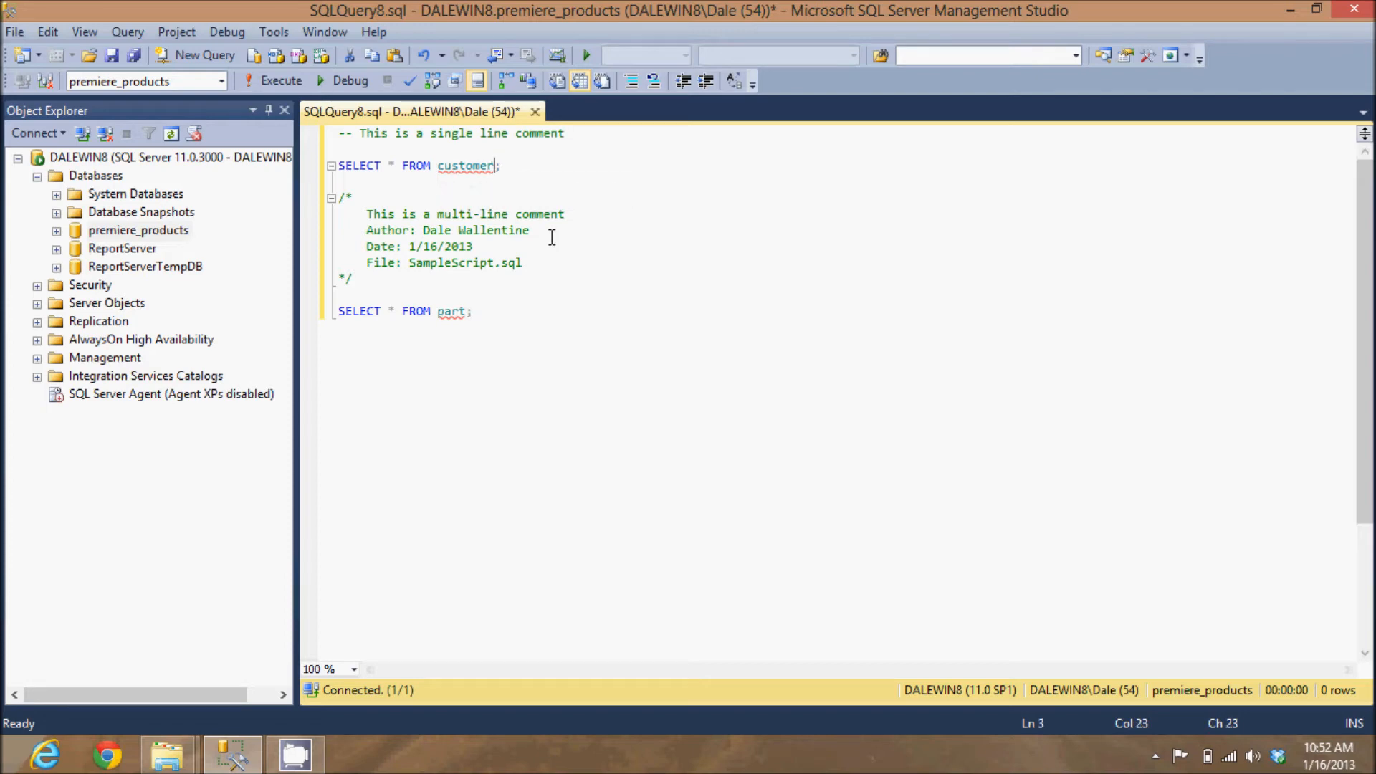
pyautogui.moveTo(582, 196)
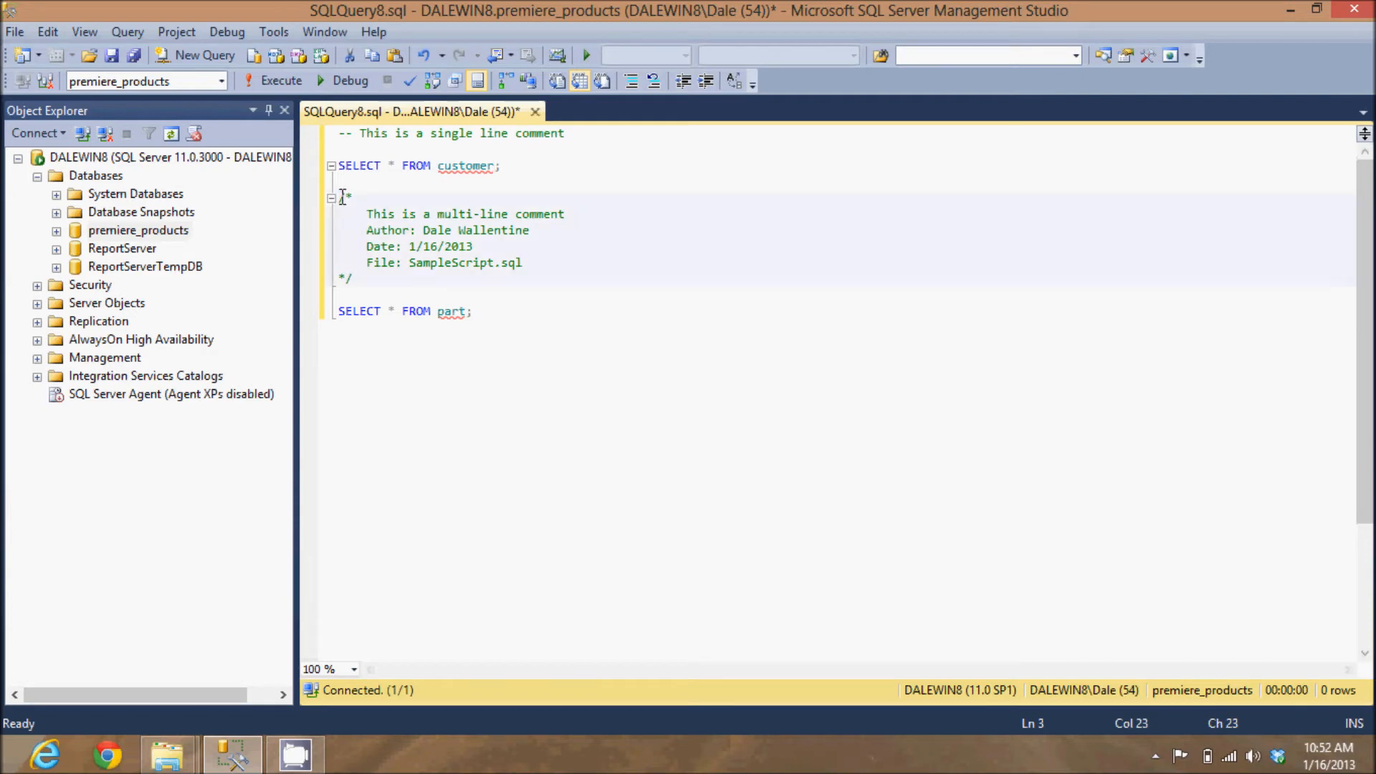
pyautogui.moveTo(337, 196); pyautogui.dragTo(355, 279)
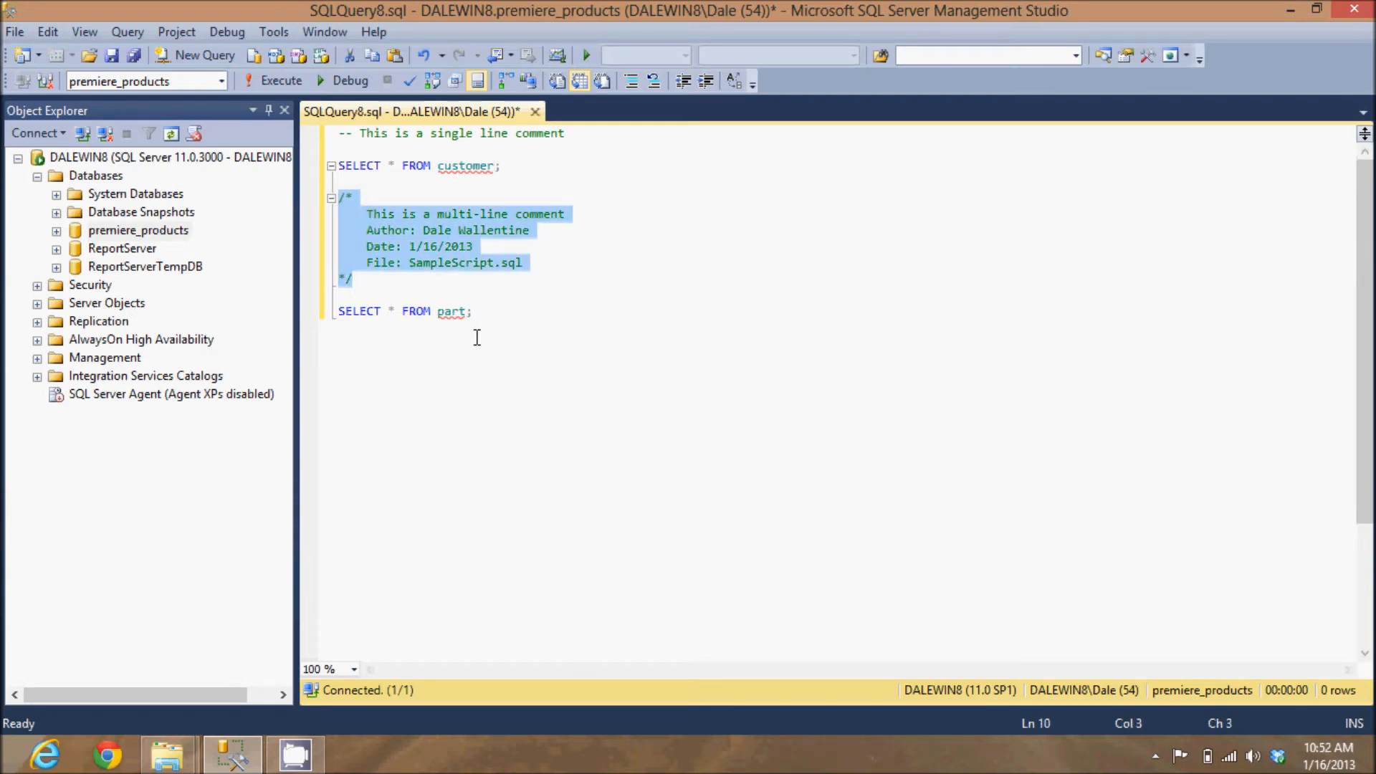
pyautogui.click(397, 247)
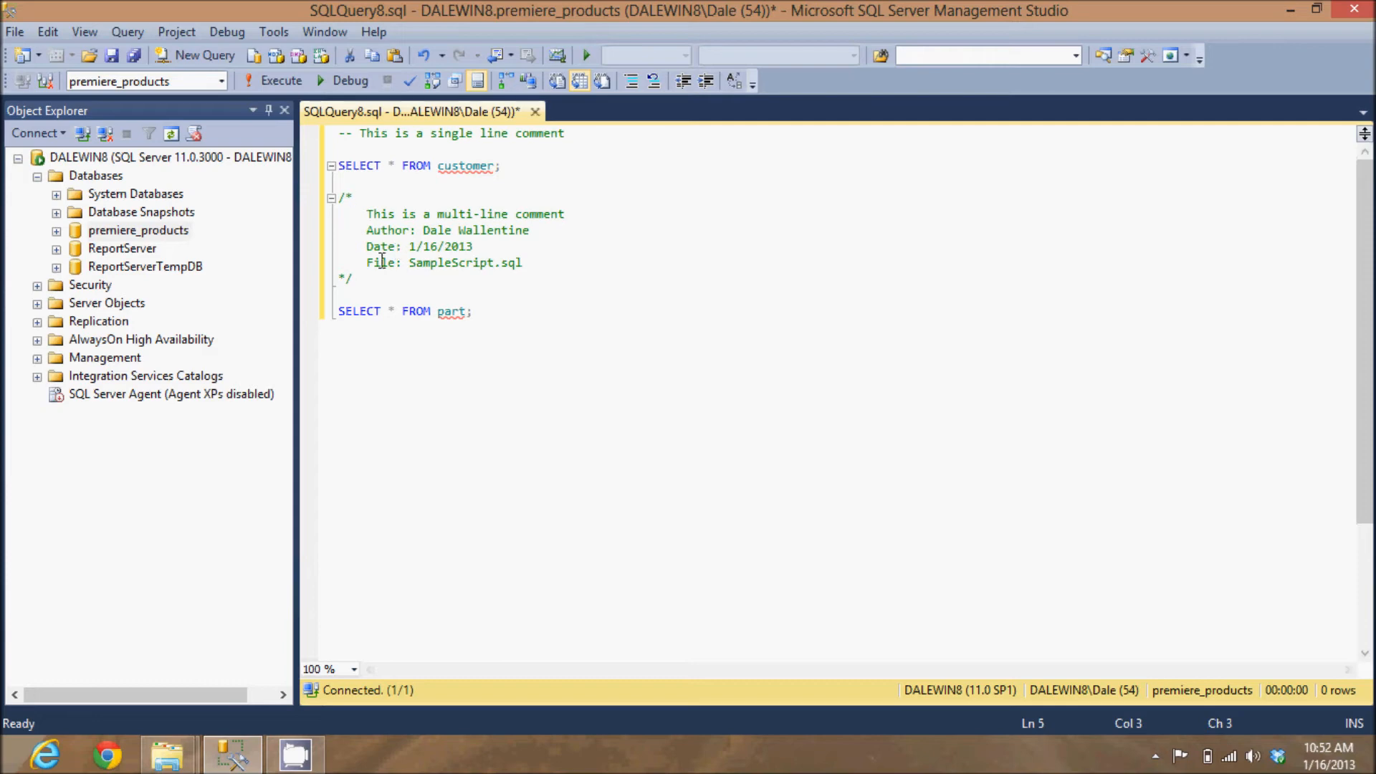
# Step: Execute the script with F5 so the customer and part query results appear in the grid
pyautogui.click(353, 278)
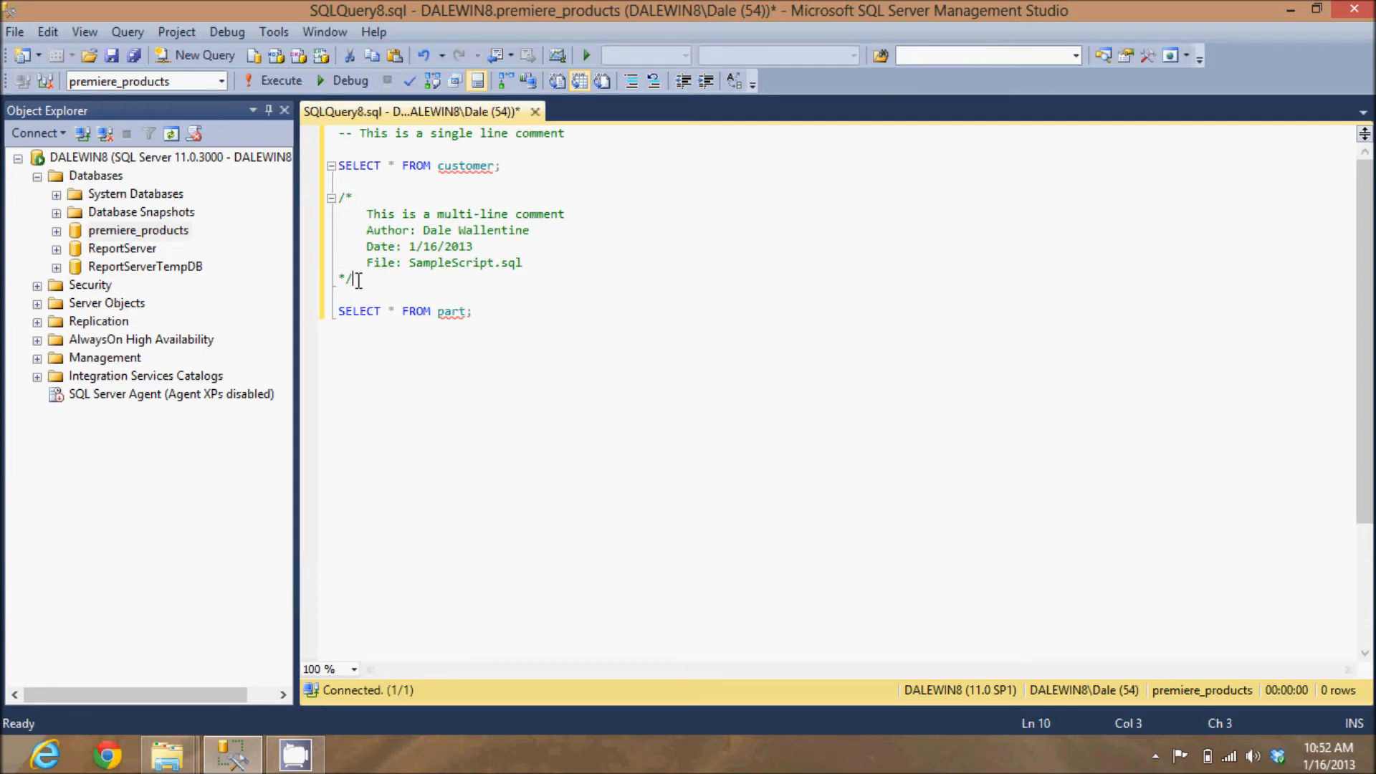
pyautogui.click(485, 250)
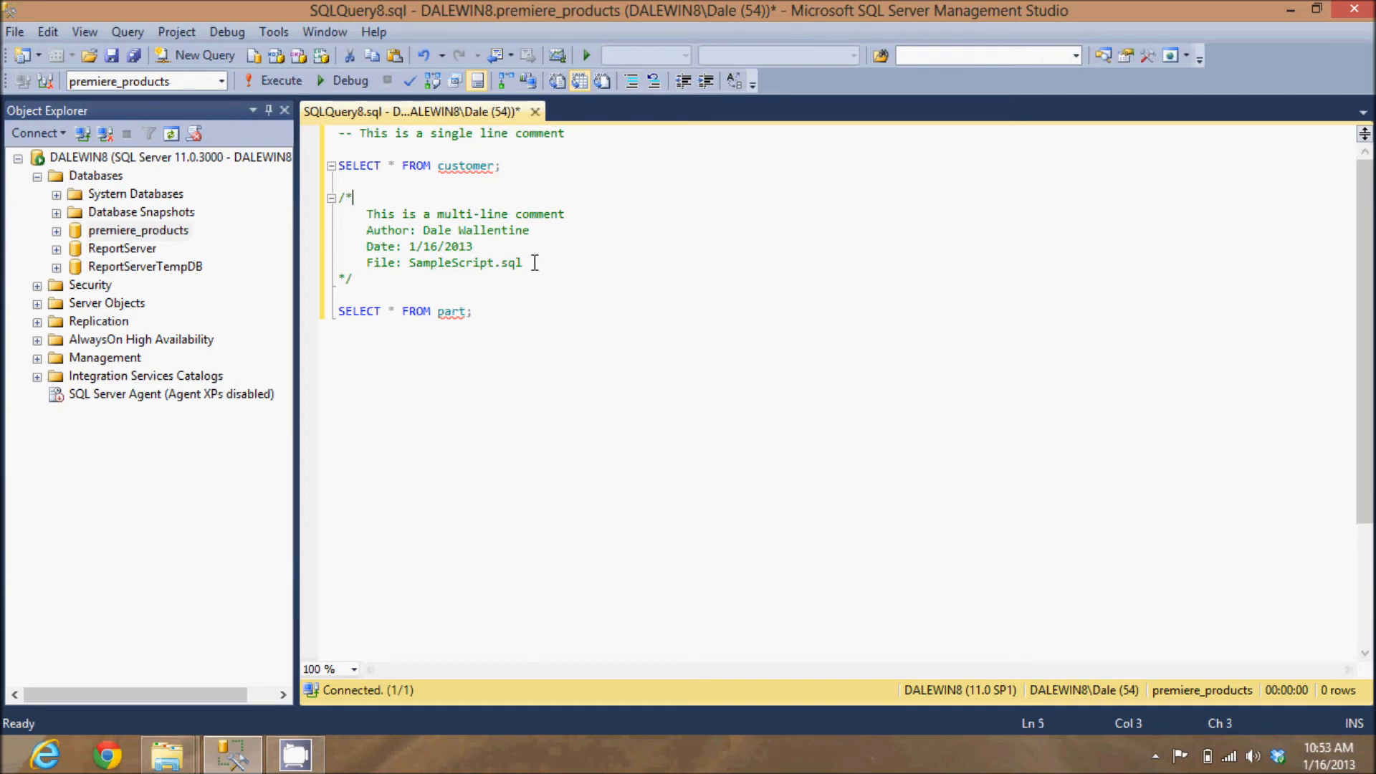
pyautogui.moveTo(452, 248)
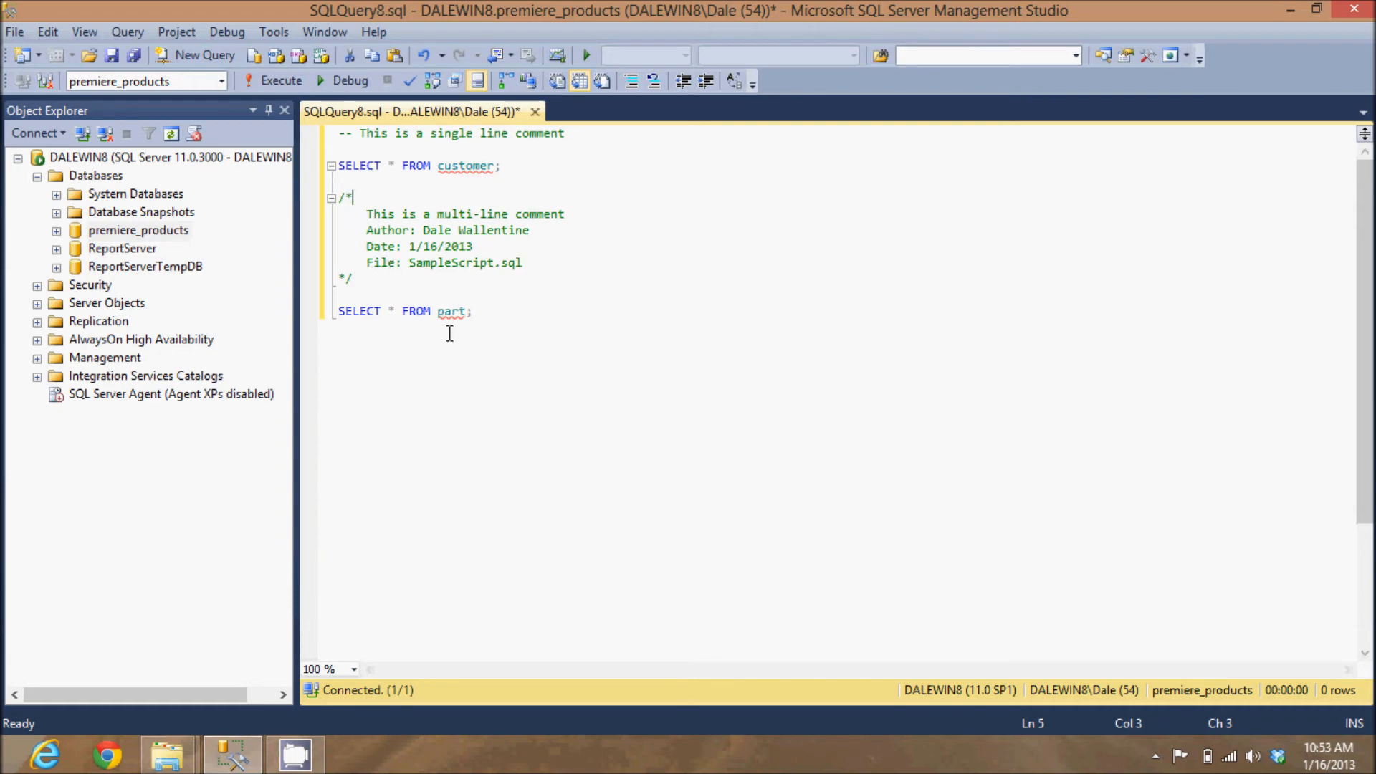
pyautogui.click(473, 310)
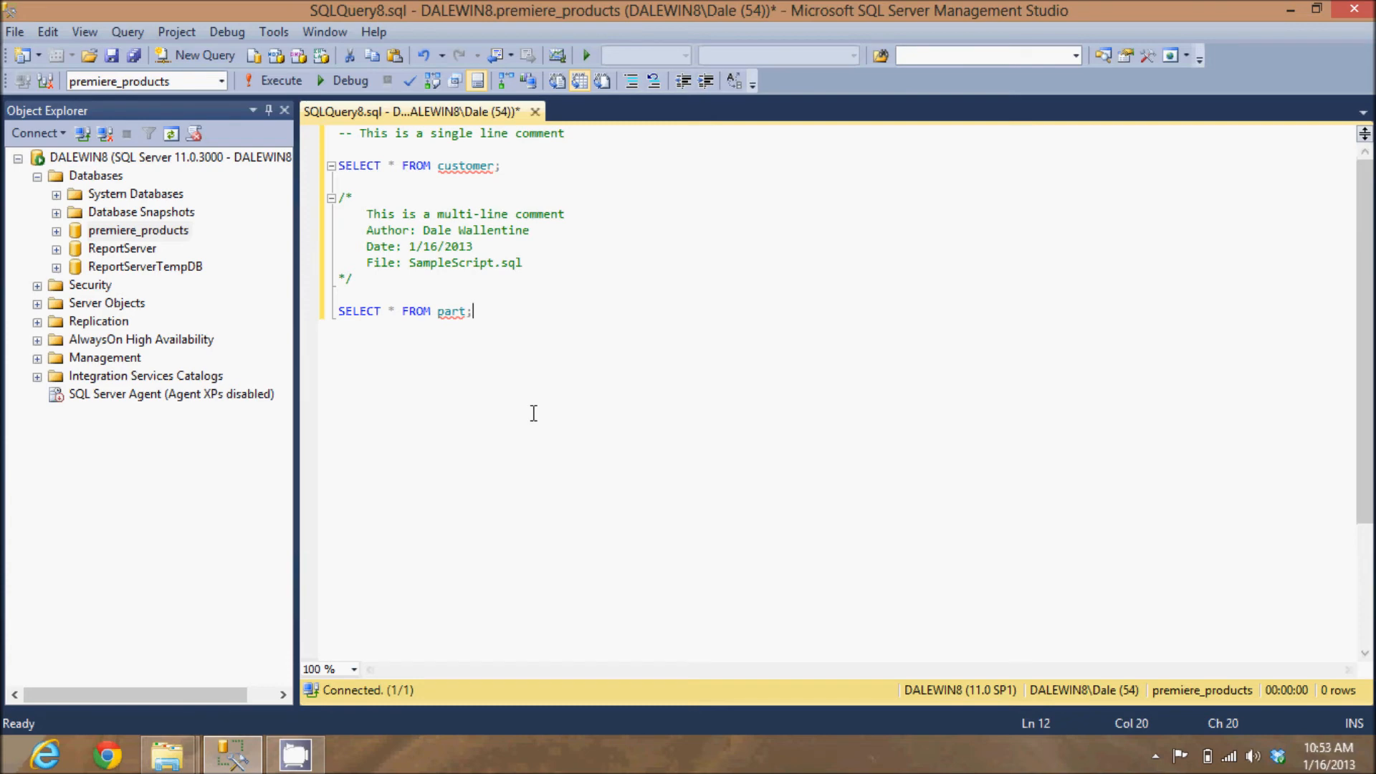
pyautogui.moveTo(281, 79)
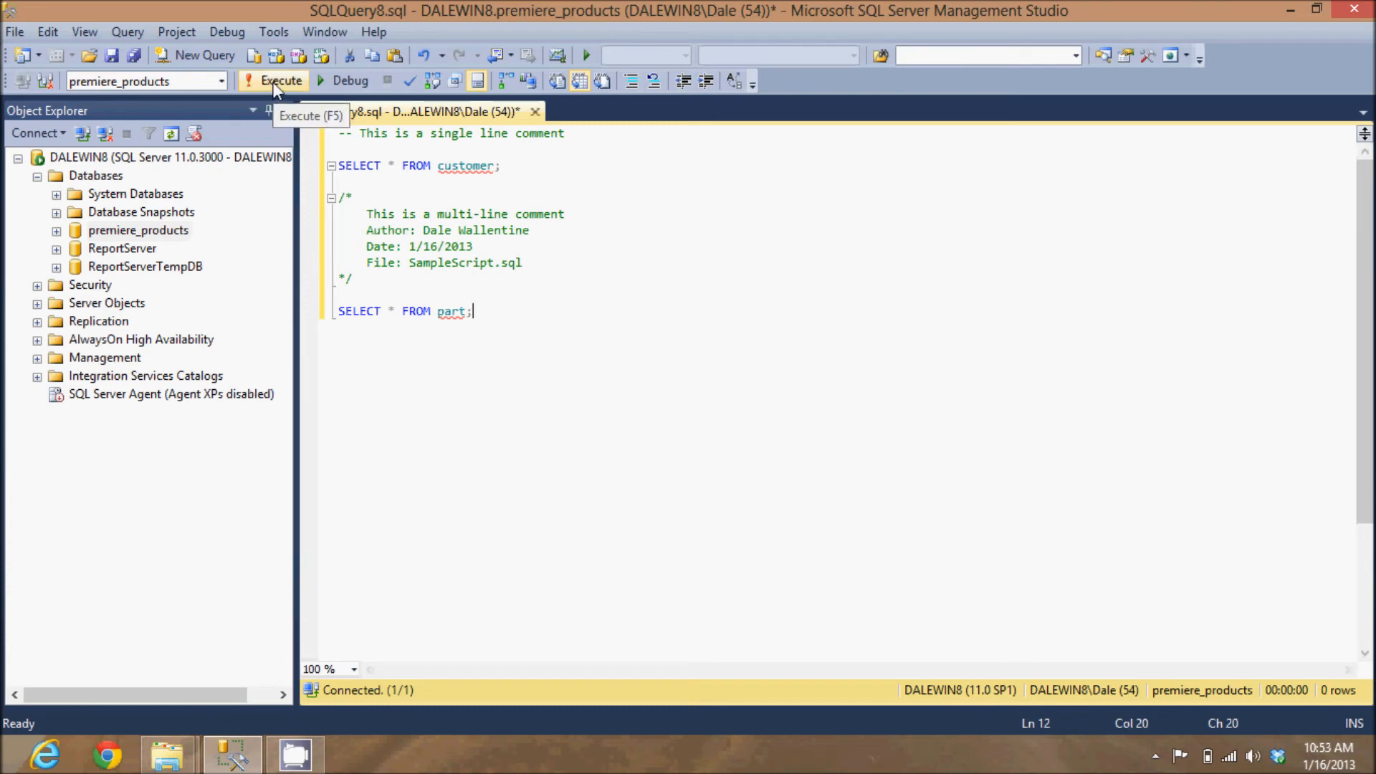
pyautogui.click(280, 80)
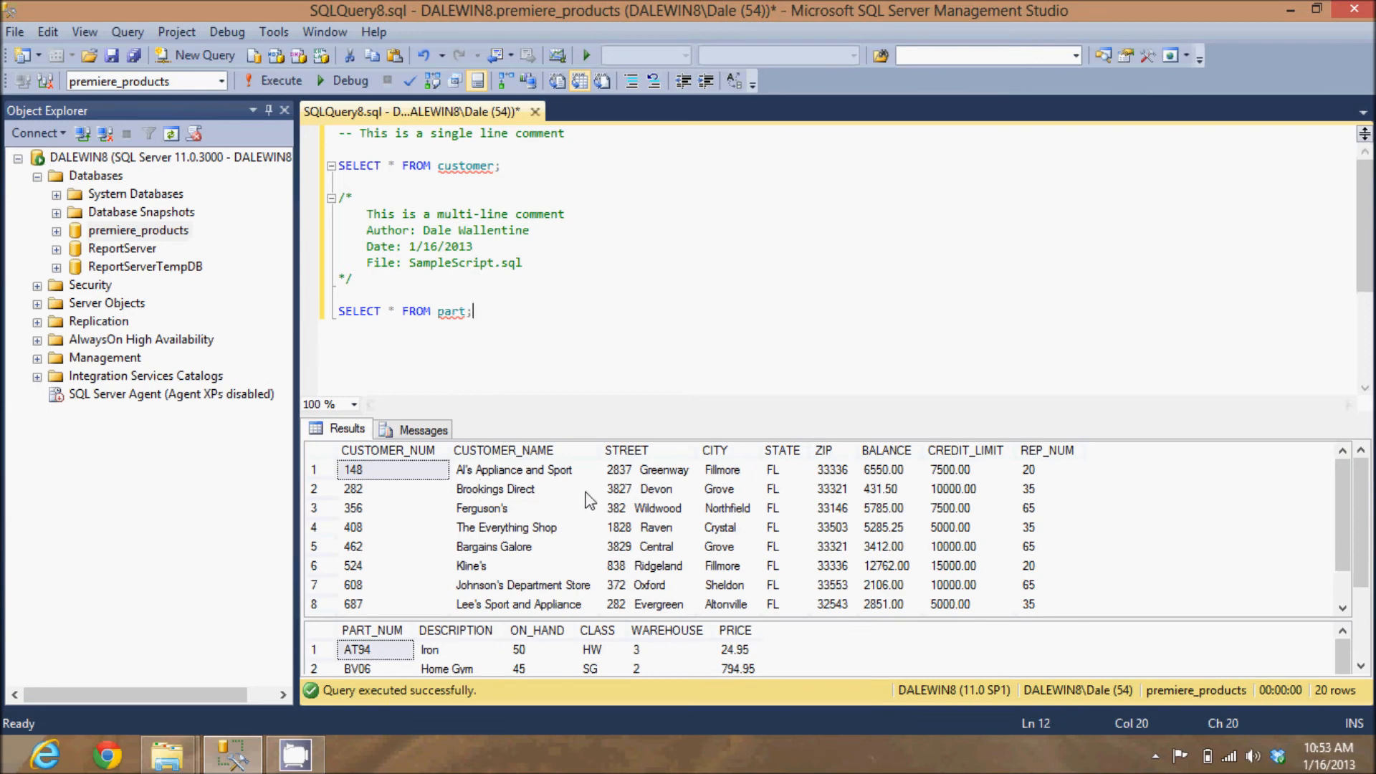
pyautogui.moveTo(863, 659)
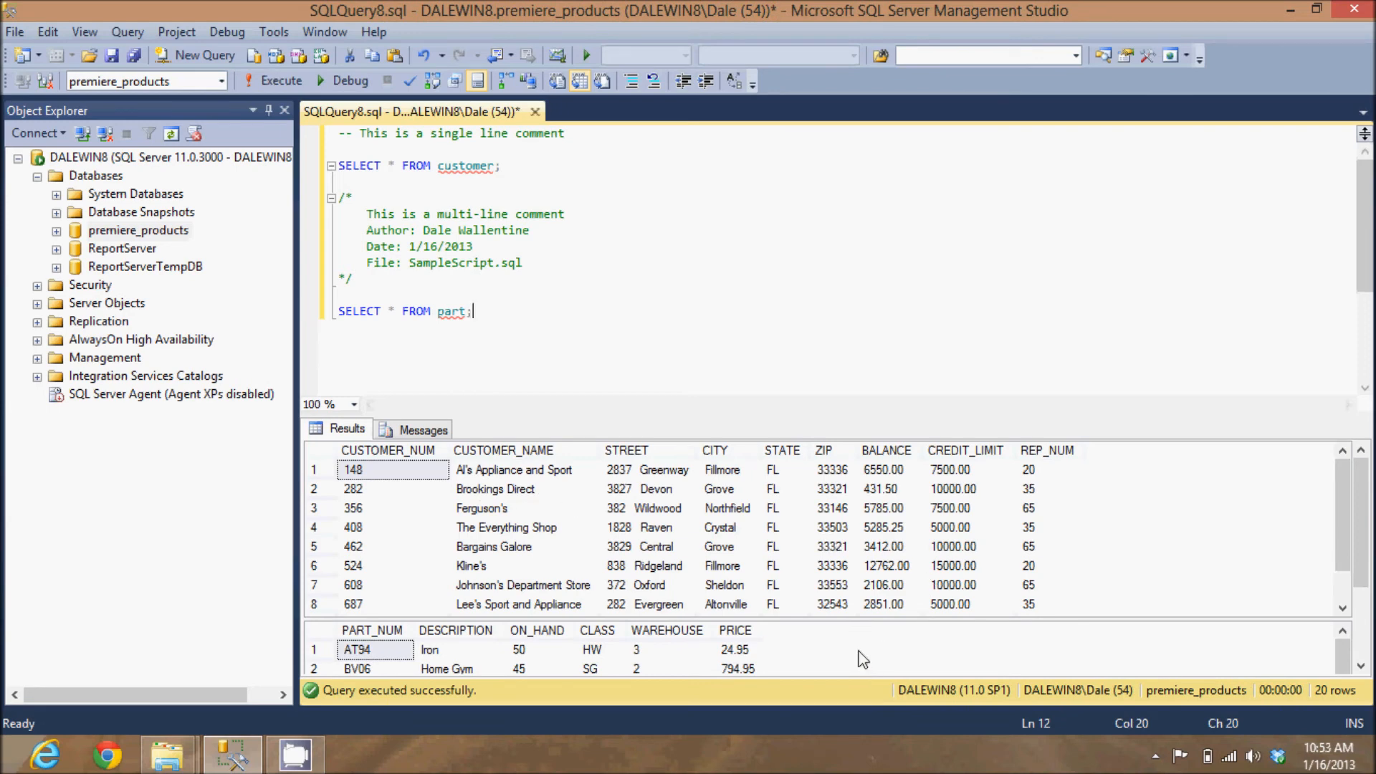
pyautogui.click(422, 429)
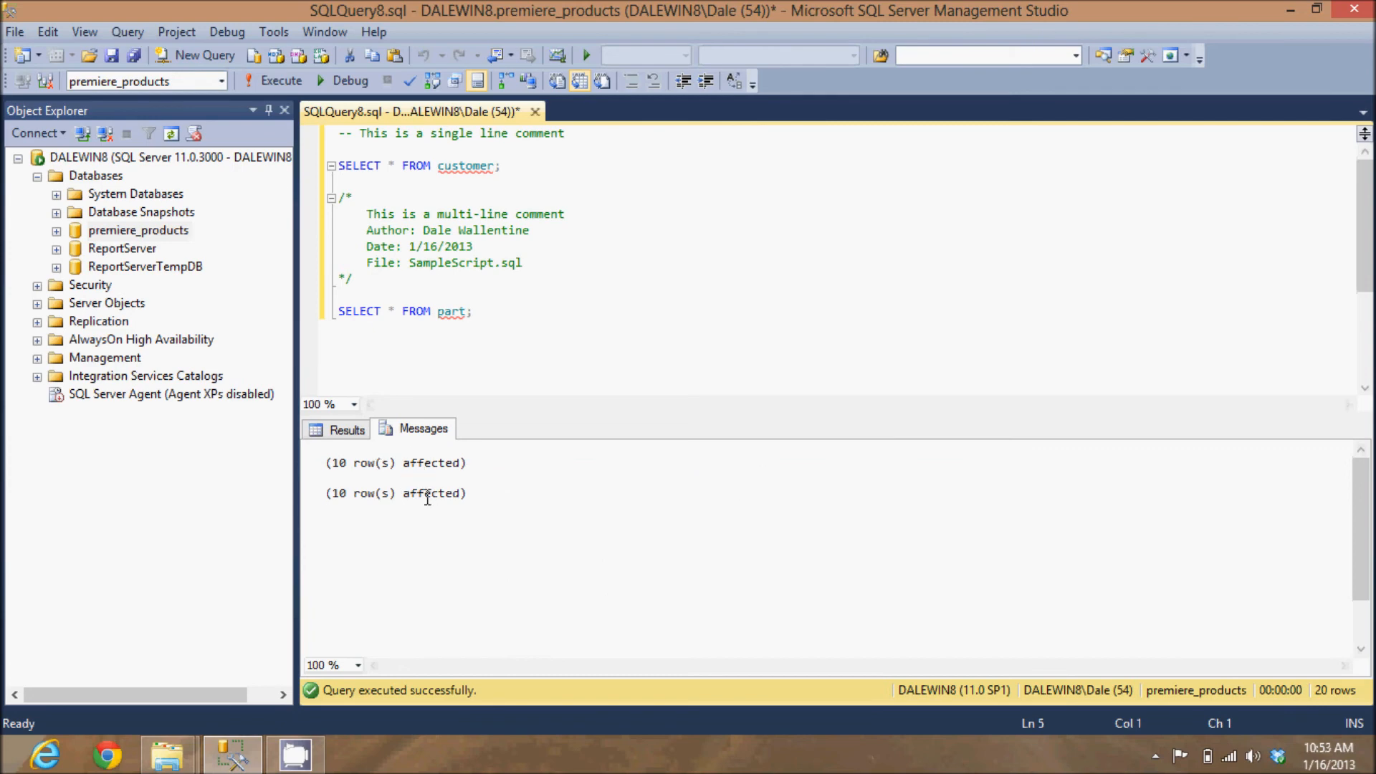
pyautogui.moveTo(430, 442)
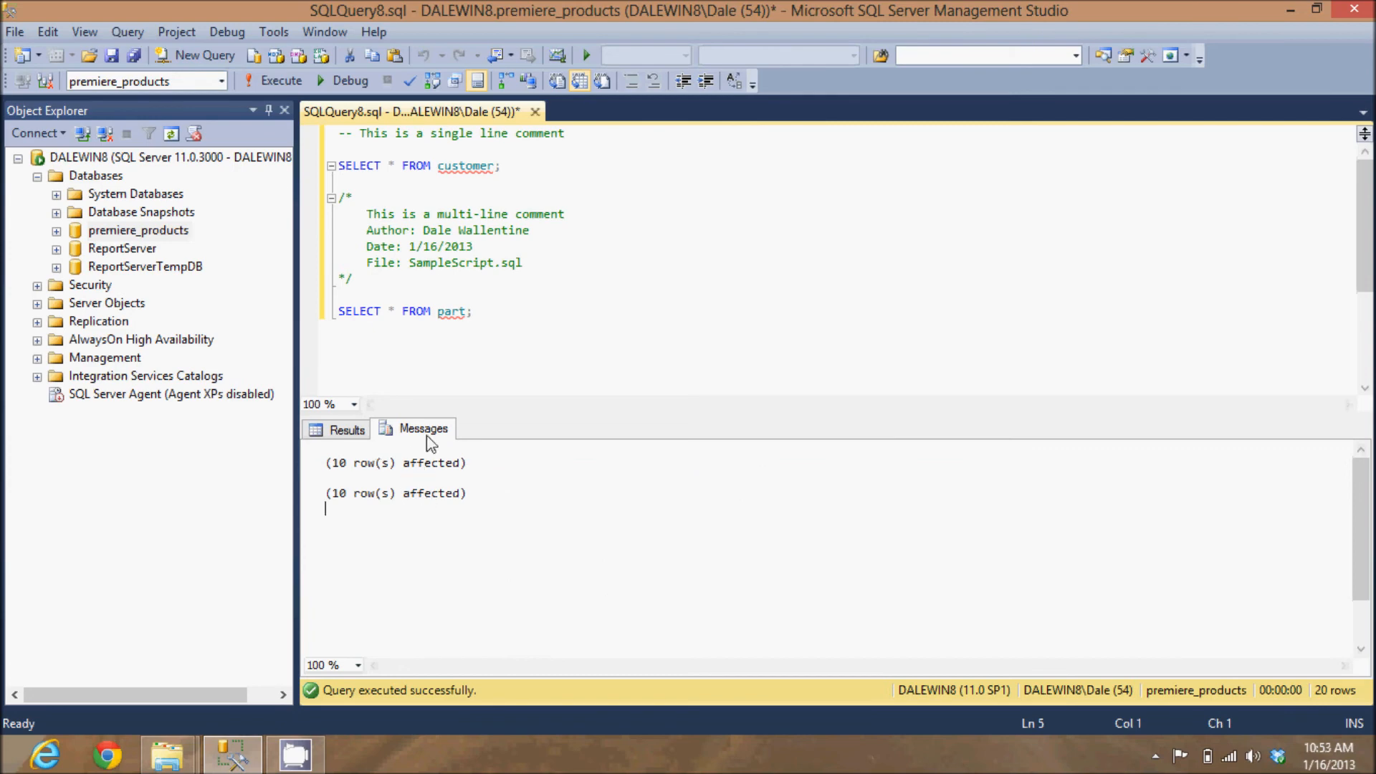
pyautogui.moveTo(487, 192)
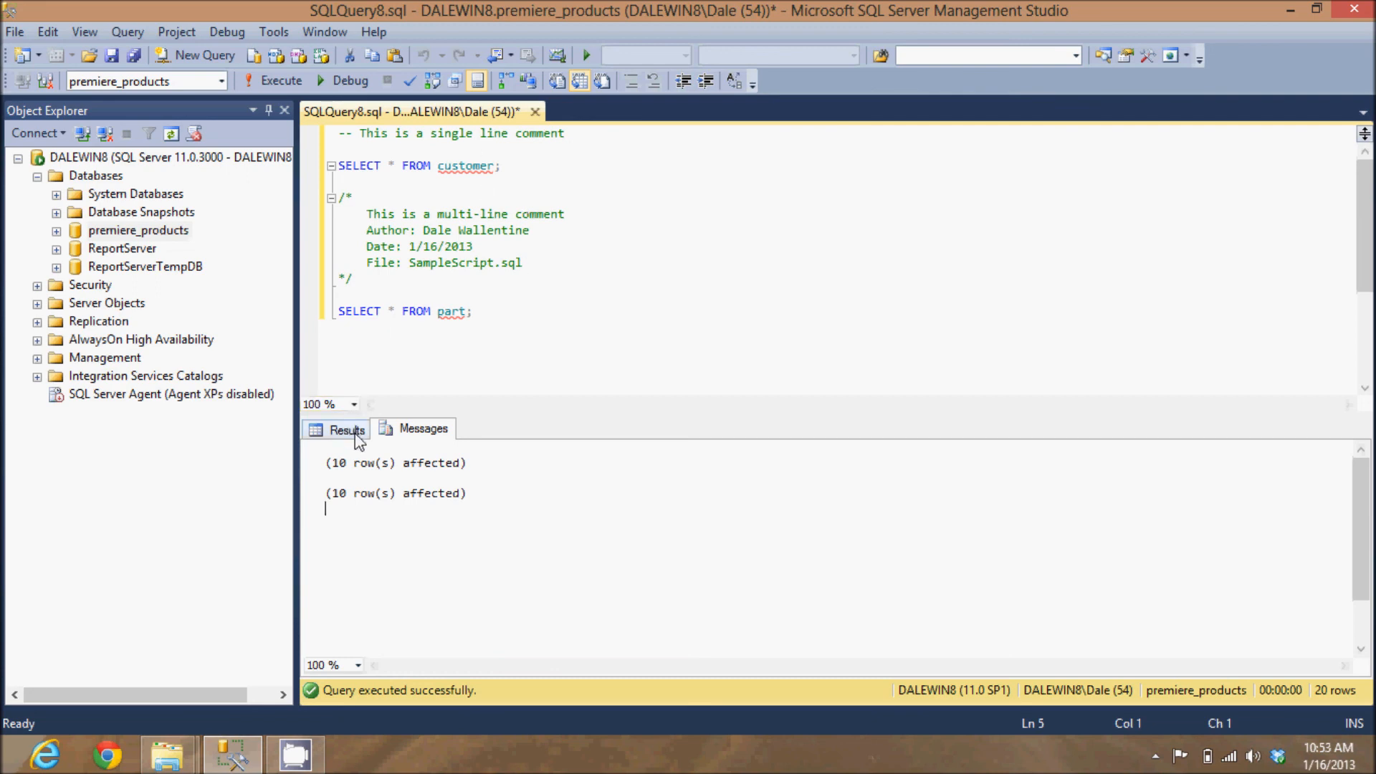
pyautogui.click(347, 429)
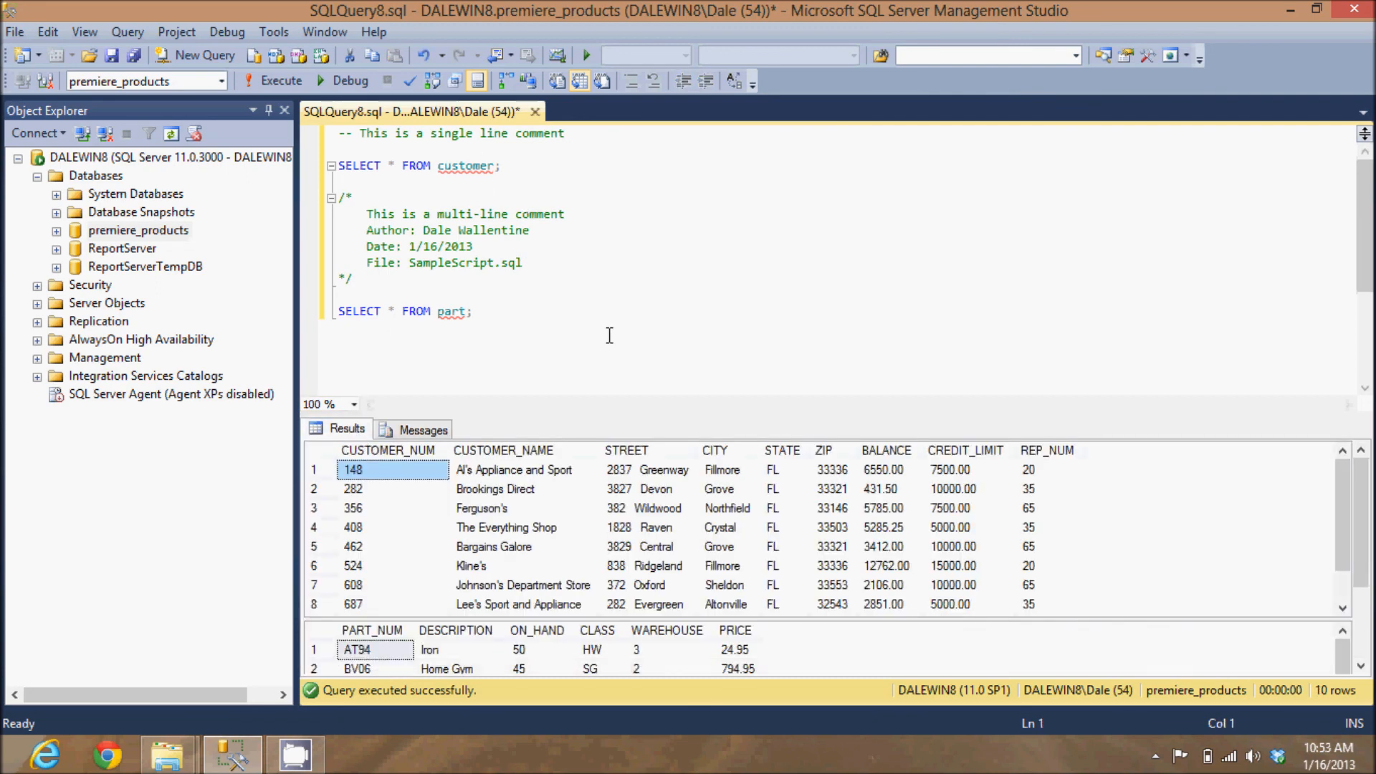